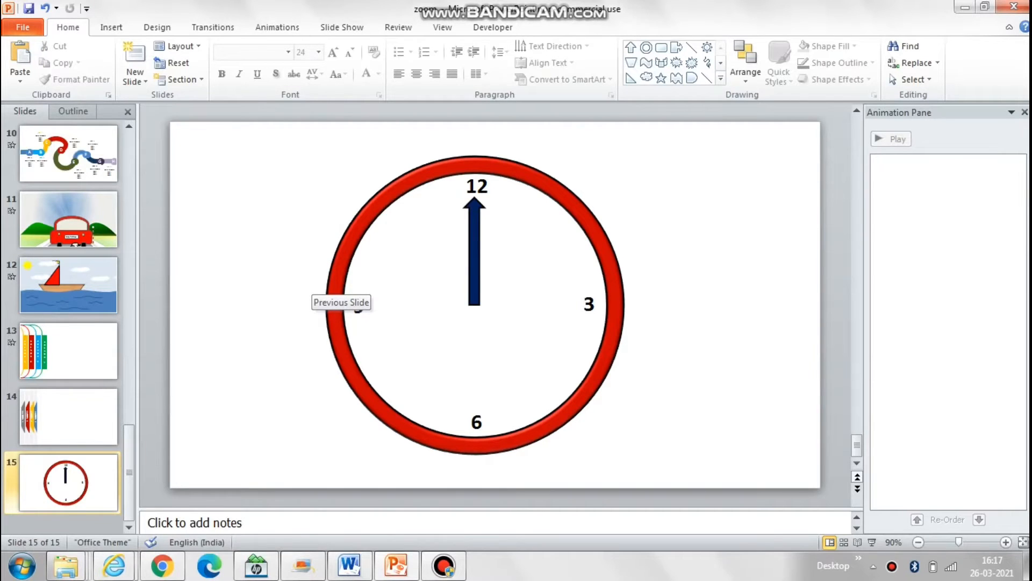
Duplicate the clock needle and flip the copy vertically so it points down to 6.
left_click(474, 257)
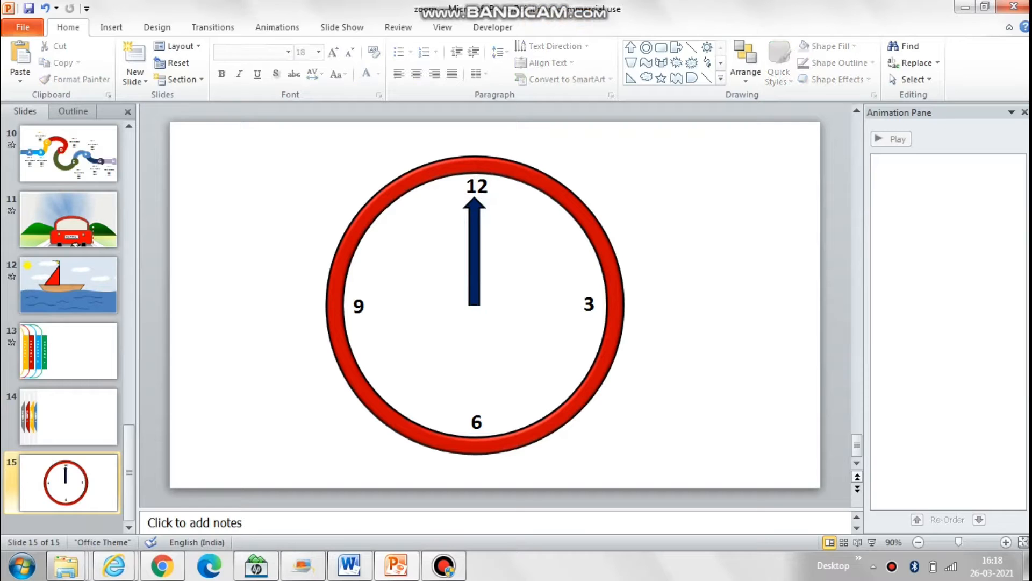
left_click(474, 264)
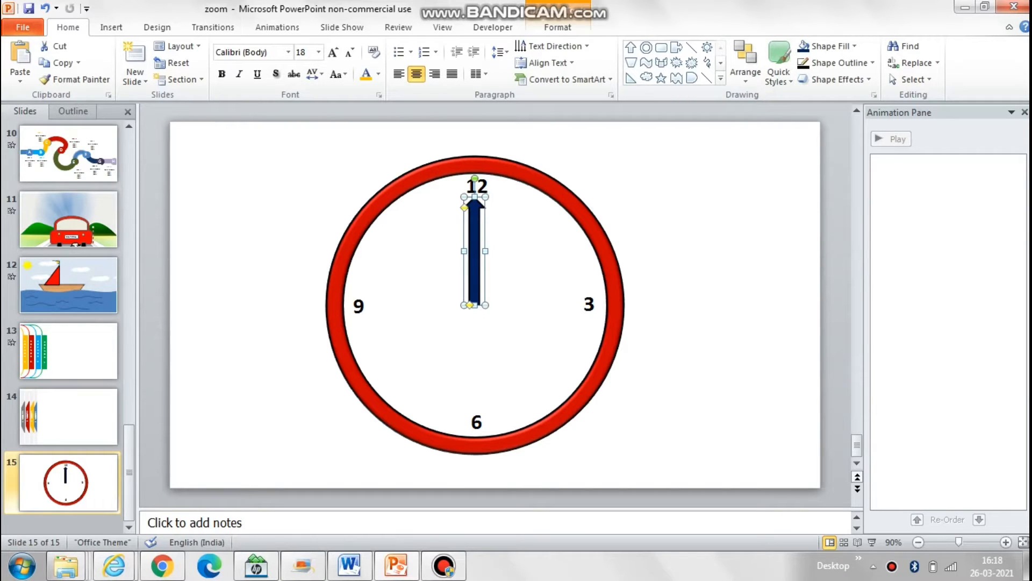
key("ctrl+v")
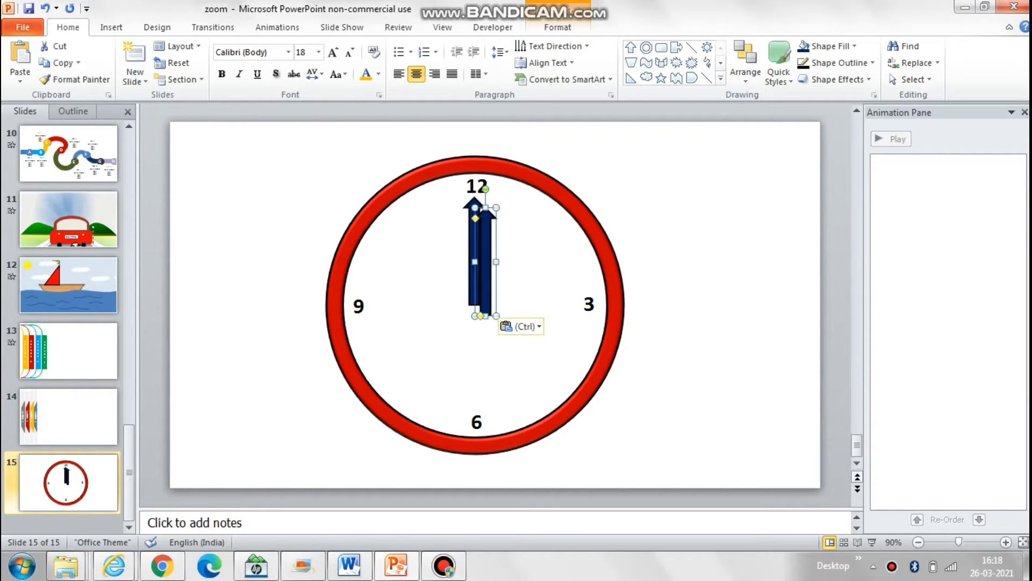
left_click(745, 63)
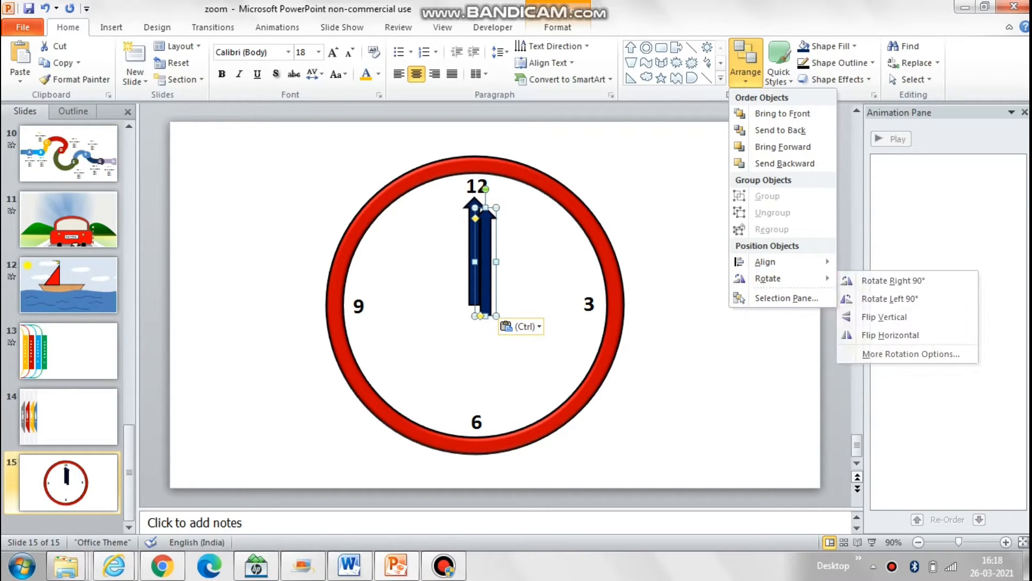
mouse_move(785, 297)
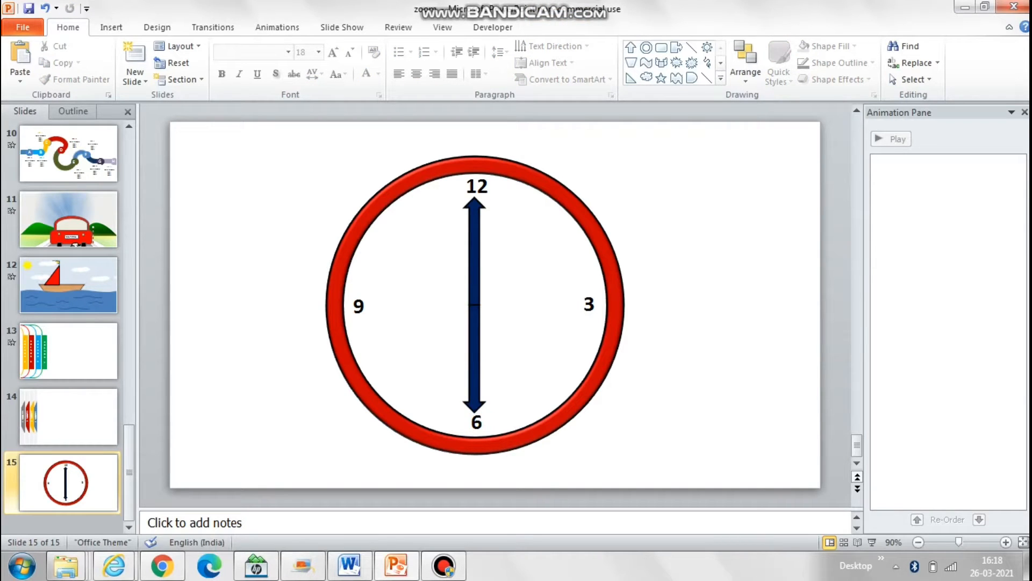
Group the two needles into a single object spanning 12 to 6.
left_click(473, 305)
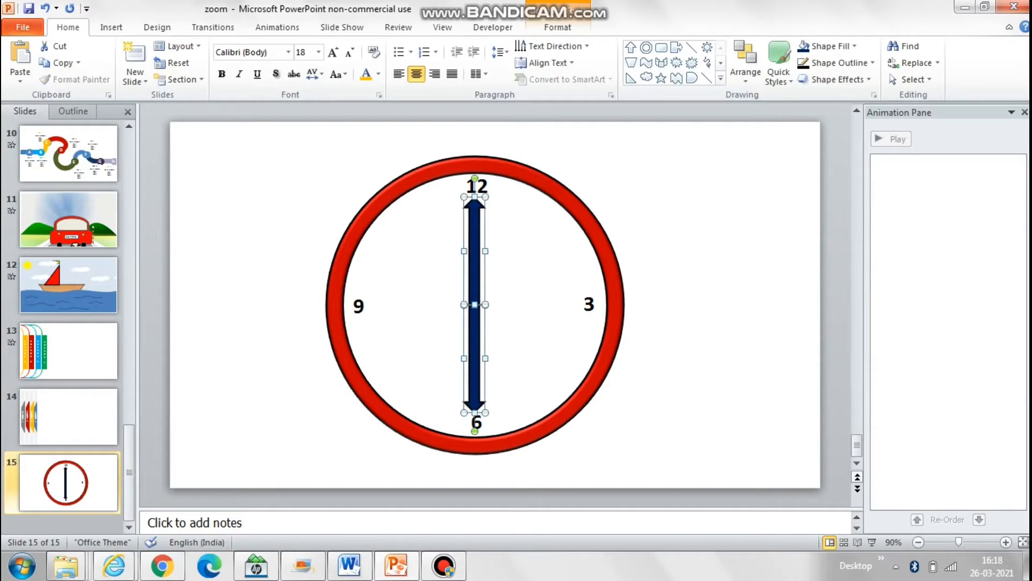
right_click(473, 304)
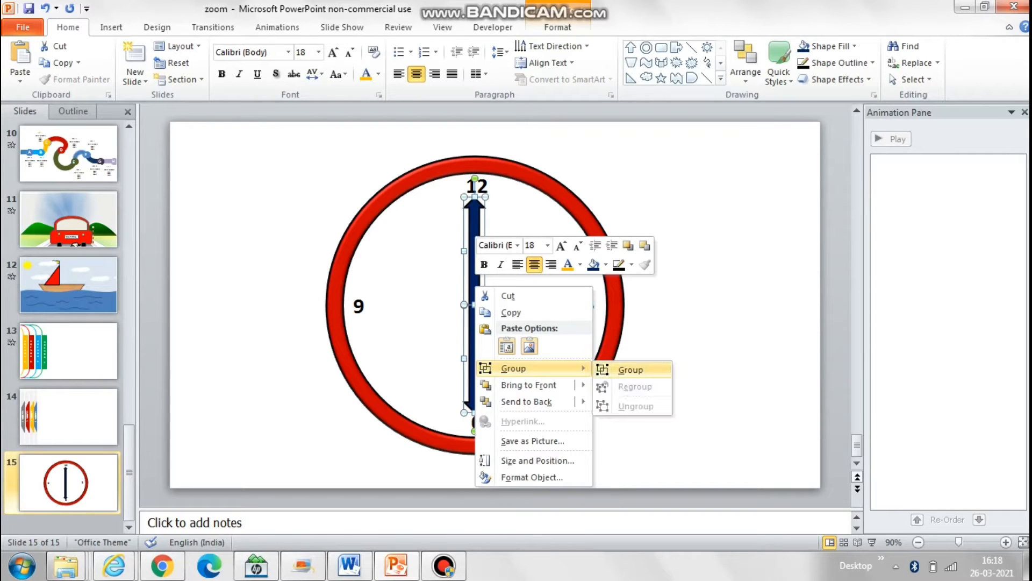
left_click(628, 369)
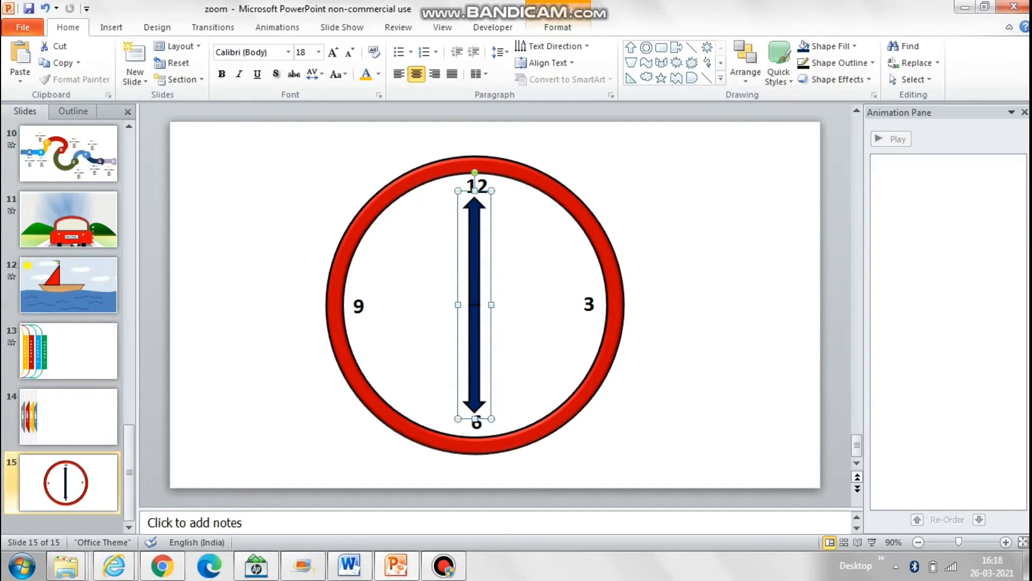
Give the lower needle inside the group No Fill, leaving only the needle to 12 visible.
left_click(828, 46)
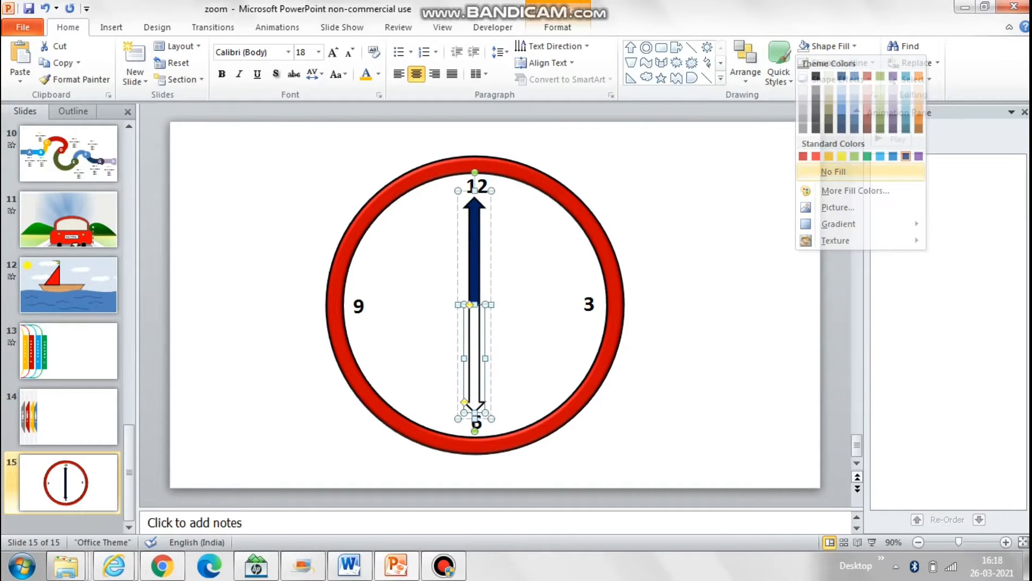
left_click(837, 63)
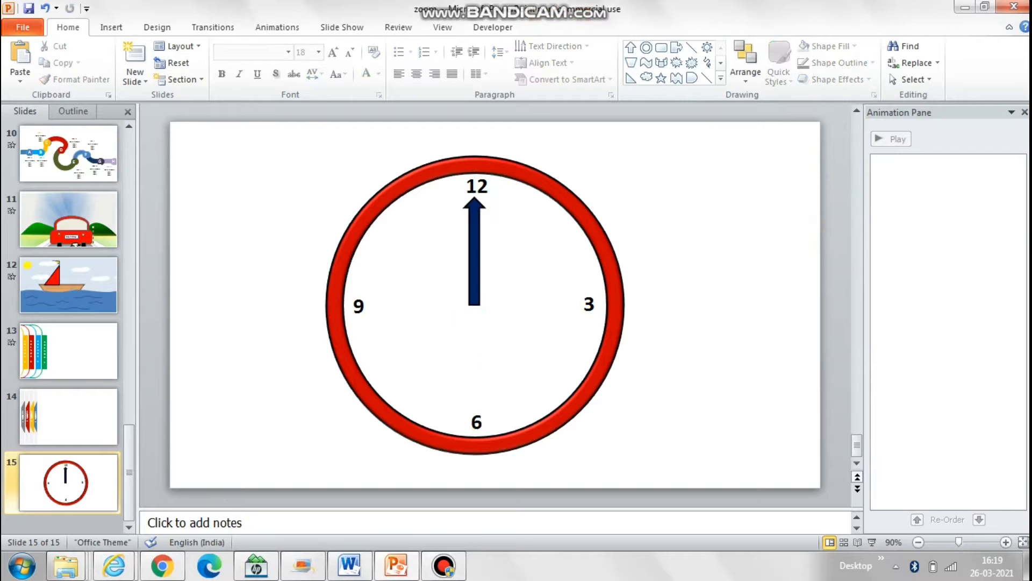
left_click(474, 244)
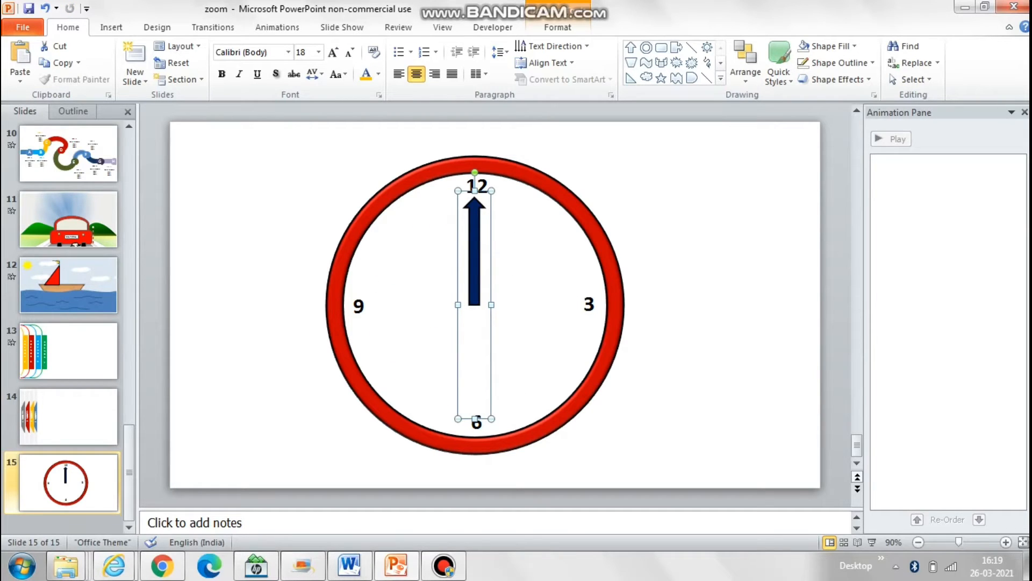
Apply a Spin emphasis animation to the needle group with a 59.00-second duration.
left_click(688, 63)
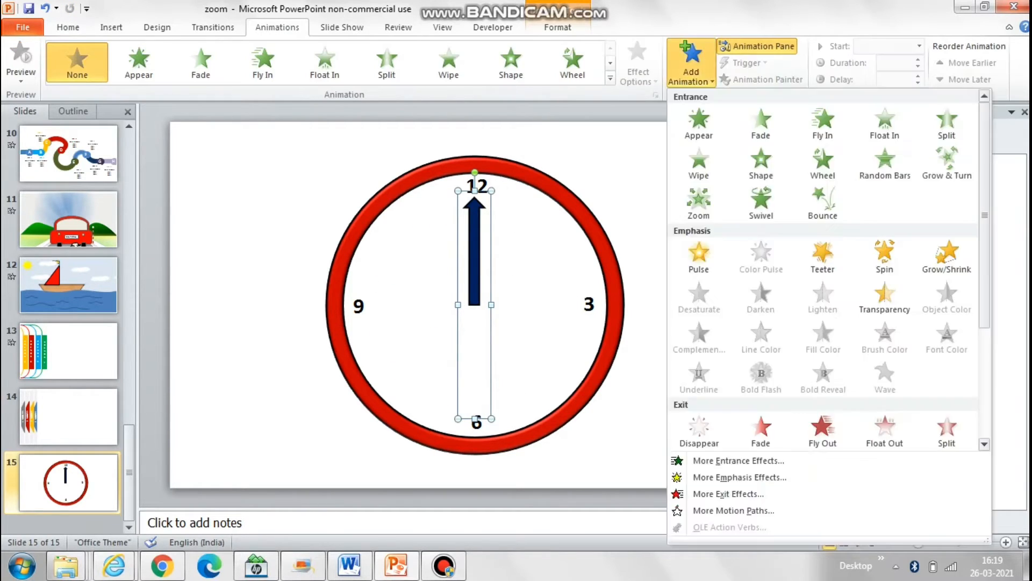
left_click(884, 257)
type("59")
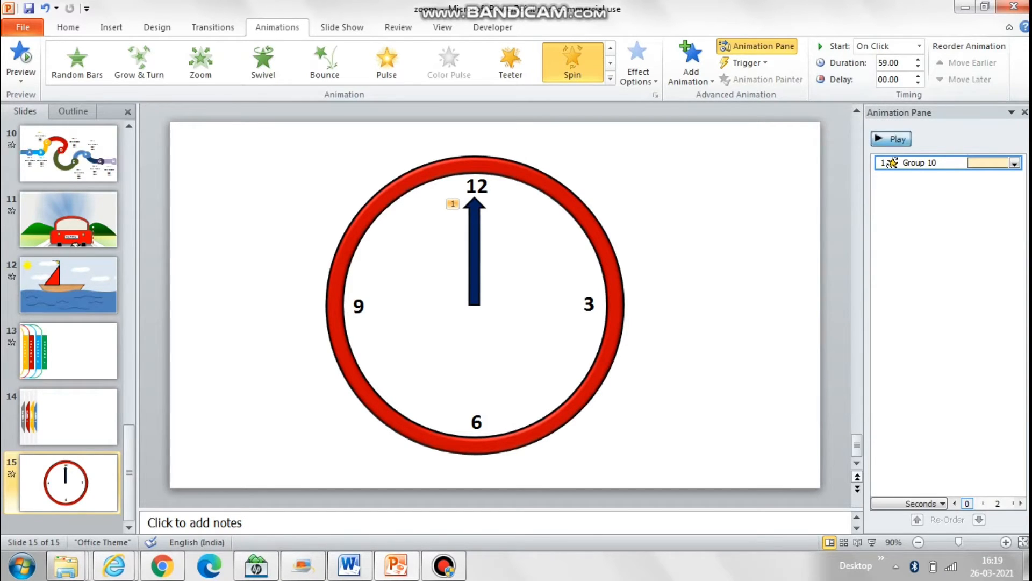
left_click(890, 139)
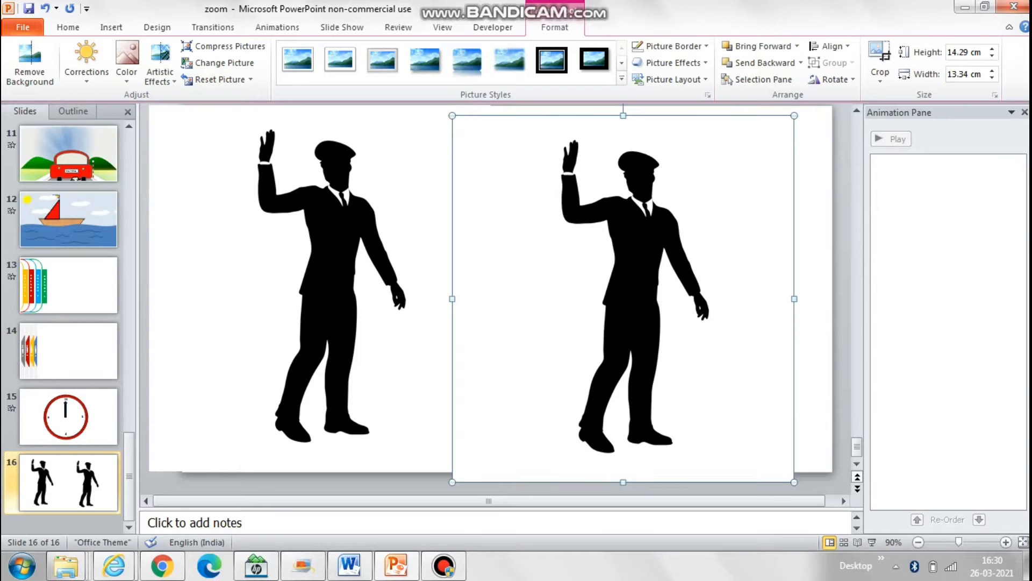
Crop the forearm off the left man and crop the right picture down to just the forearm.
left_click(879, 62)
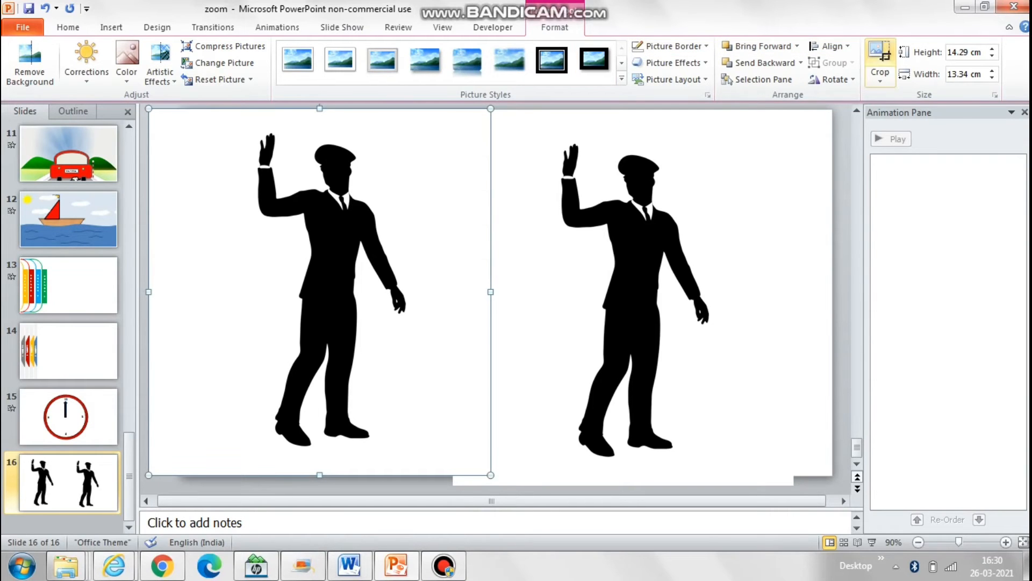
left_click(878, 63)
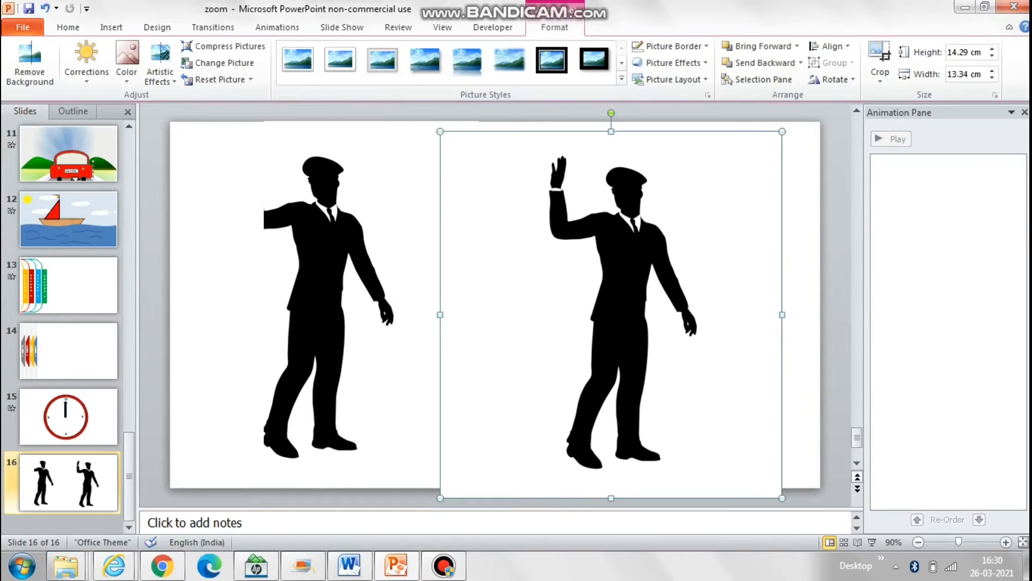
left_click(879, 62)
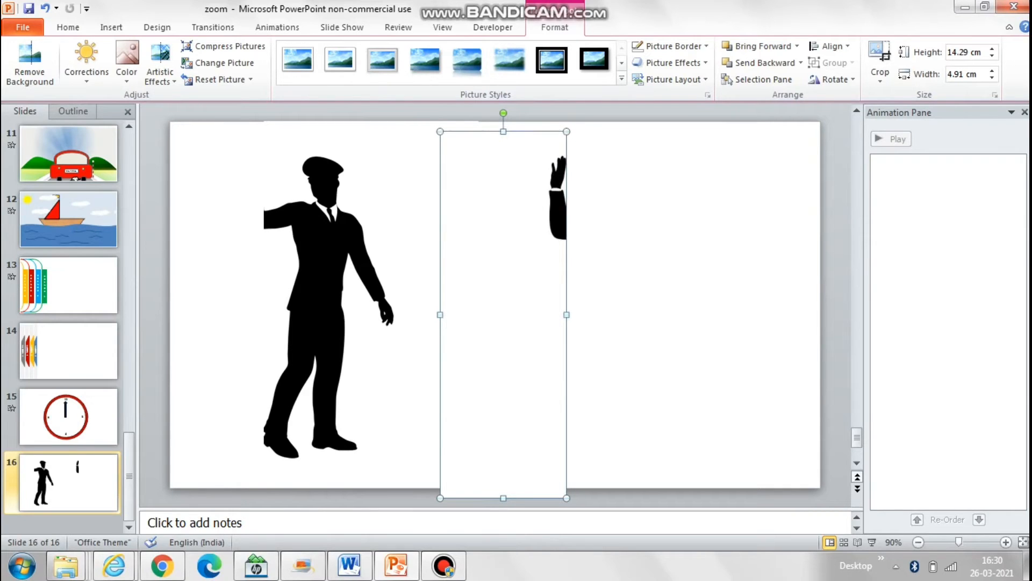
mouse_move(29, 62)
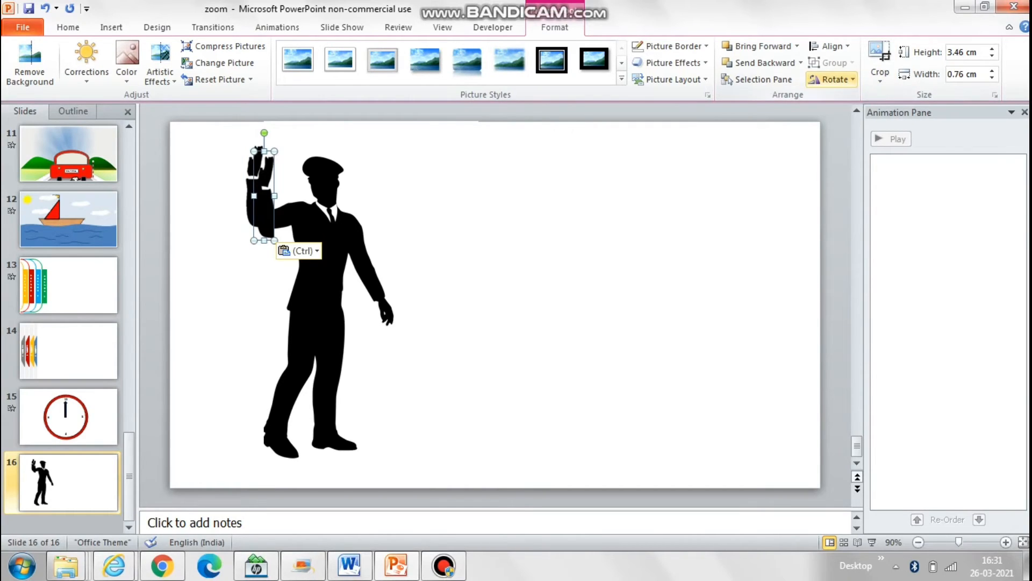
Flip the forearm copy vertically and move it down to hang below the man's elbow.
left_click(66, 27)
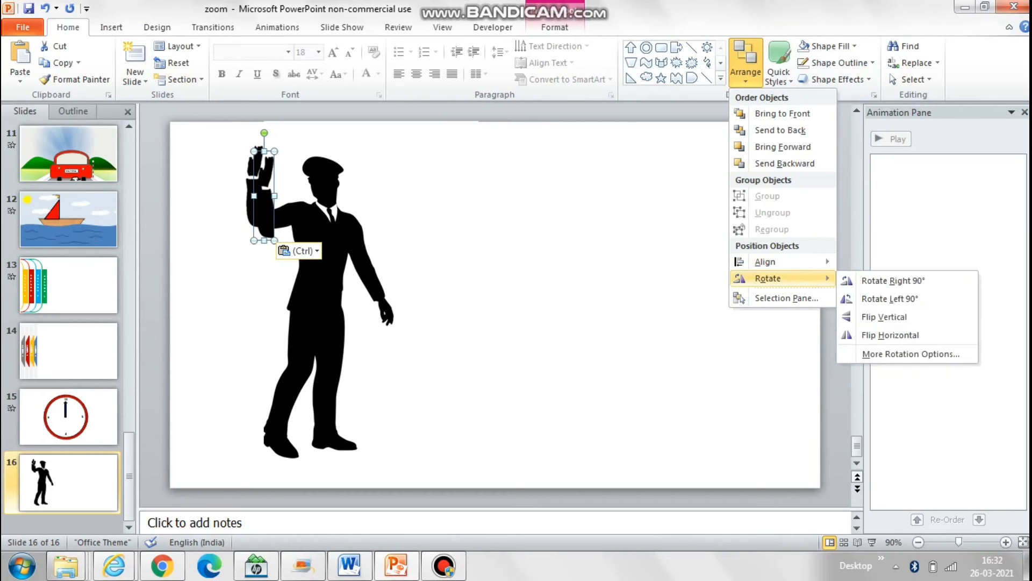
left_click(884, 316)
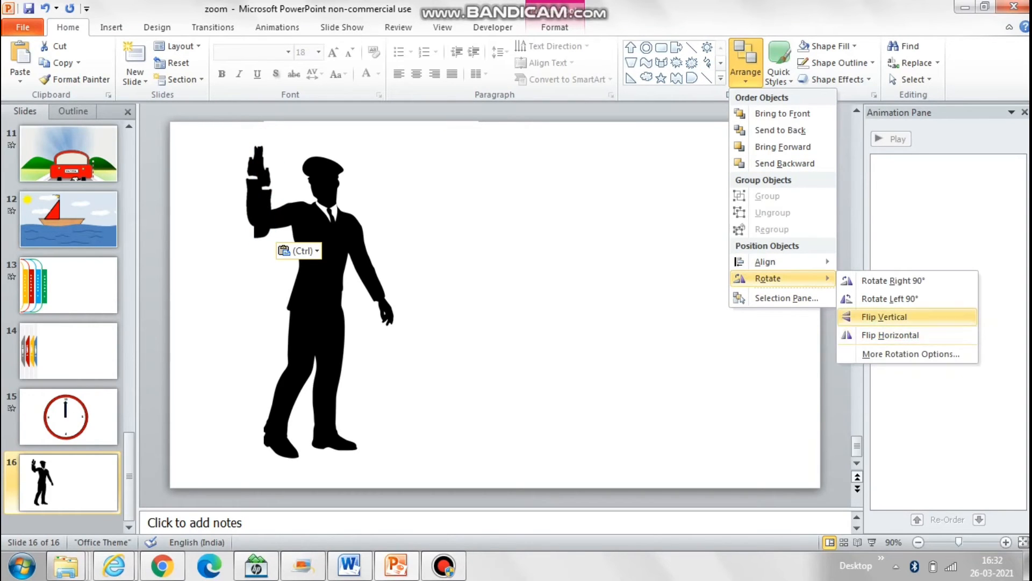
left_click(885, 316)
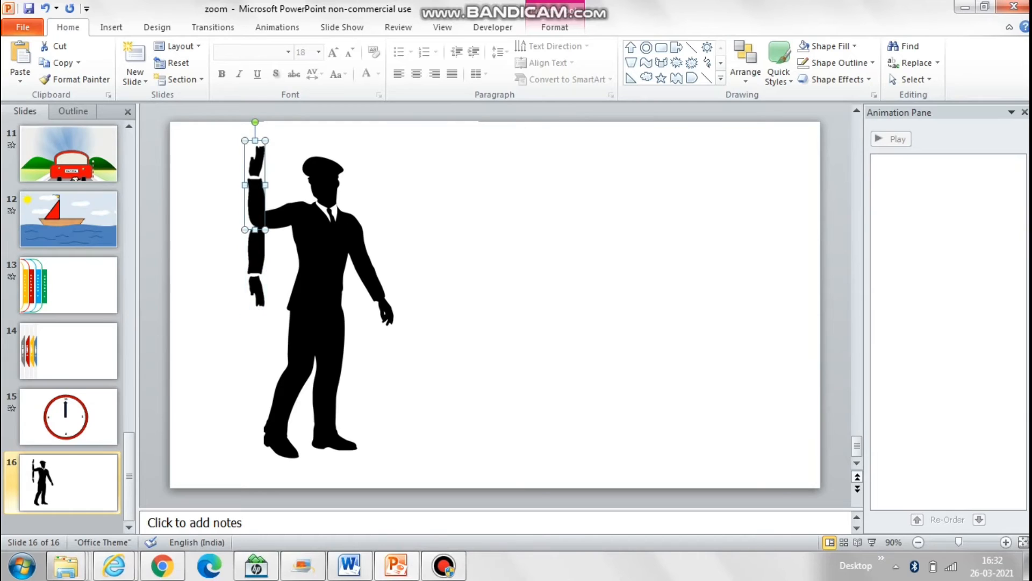
left_click_drag(256, 183, 256, 266)
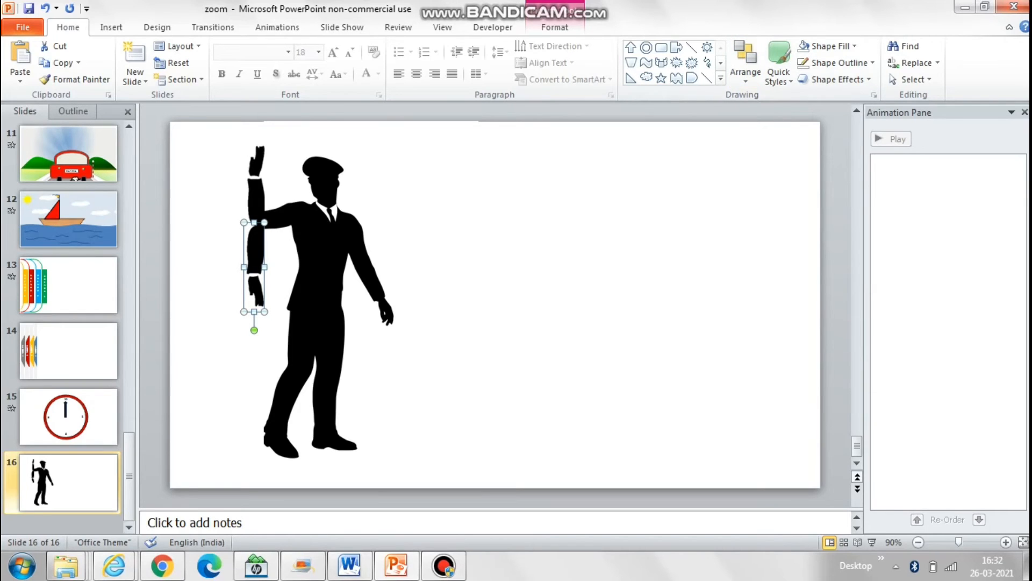
Group the raised forearm and its flipped copy into one pivoting object.
right_click(254, 263)
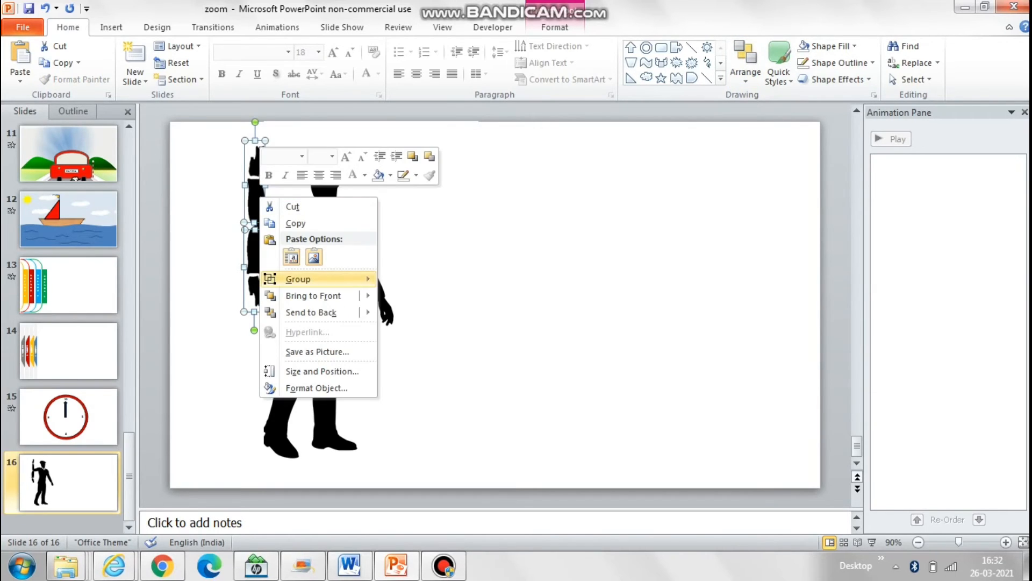
left_click(298, 279)
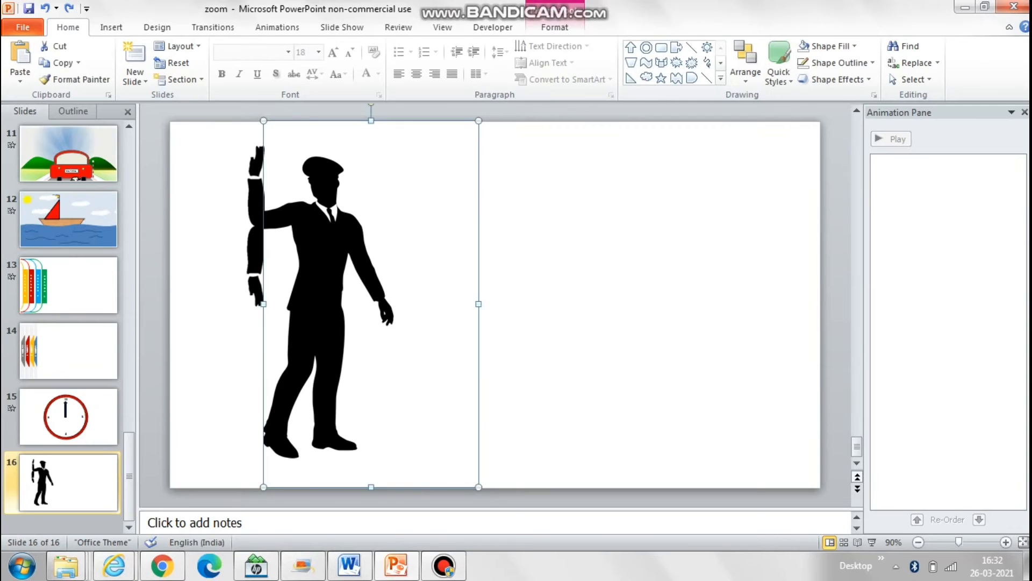
left_click(256, 276)
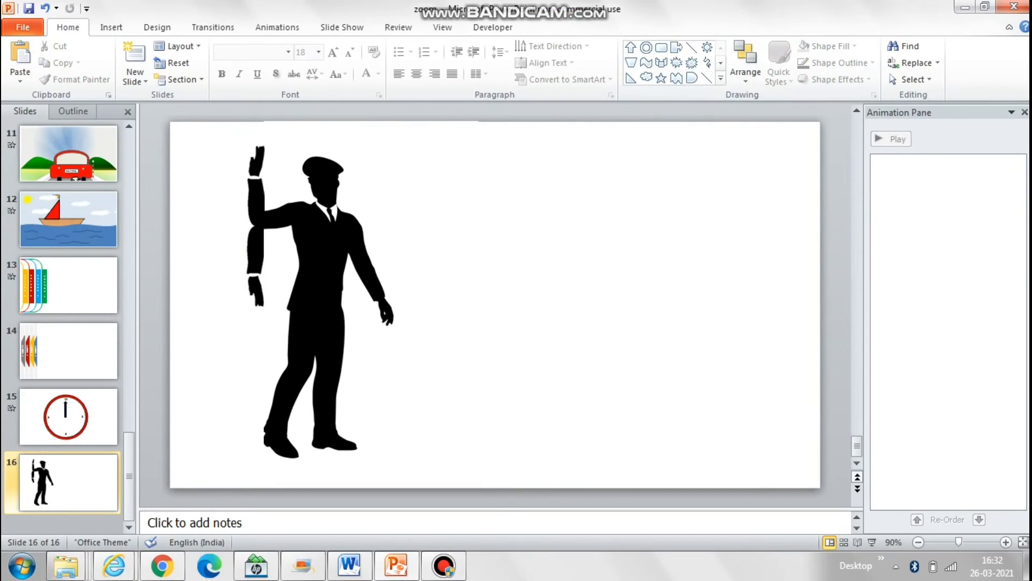
Give the lower forearm copy No Fill so it becomes invisible.
left_click(256, 224)
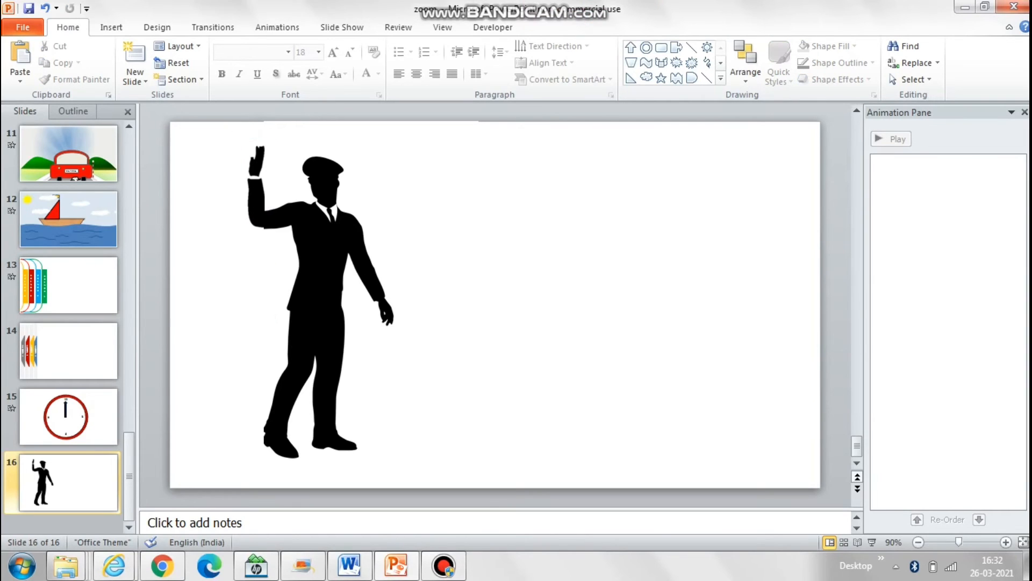
left_click(256, 180)
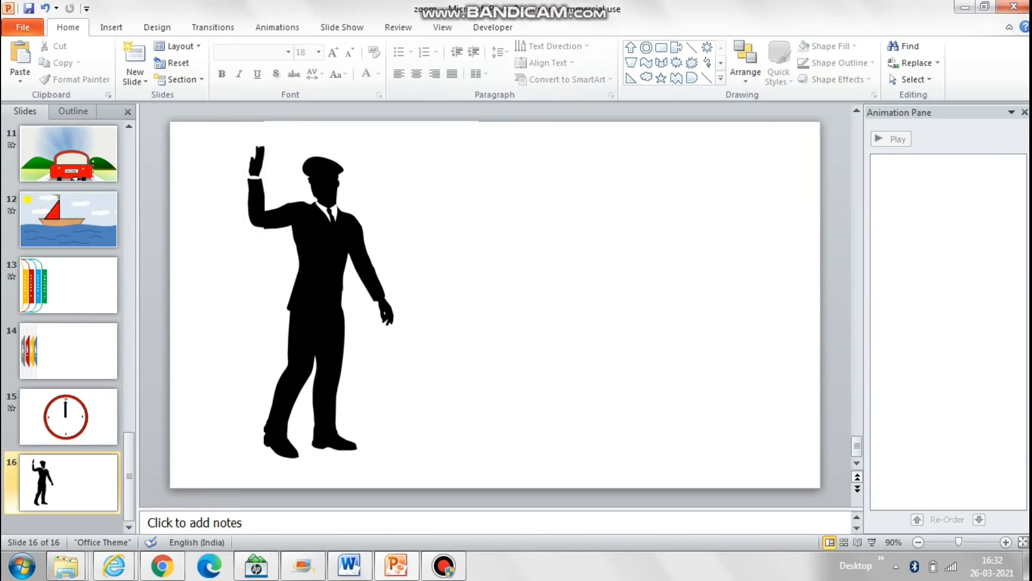
Draw a small oval below the elbow and remove its fill so it is see-through.
left_click(110, 27)
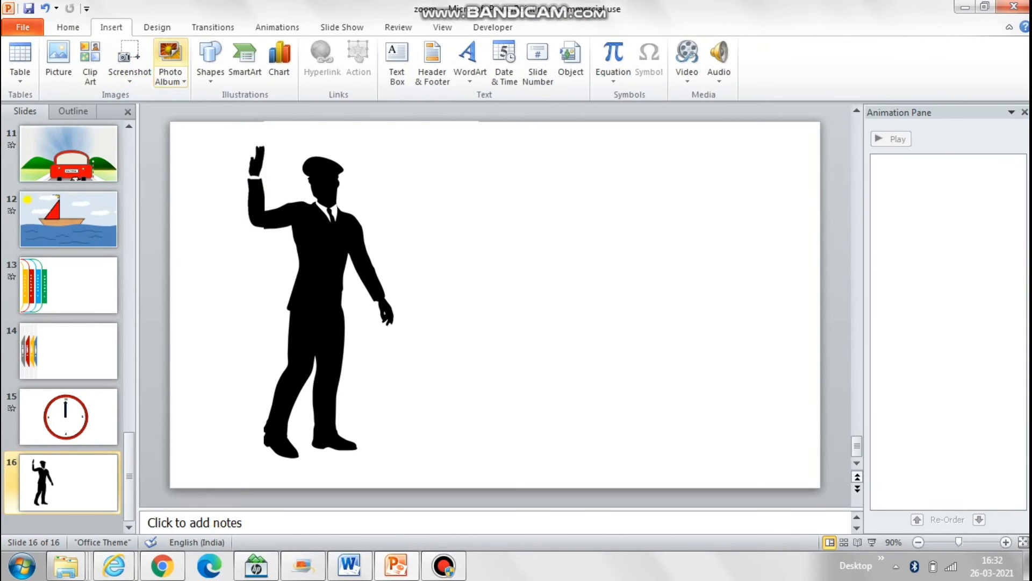
left_click(210, 59)
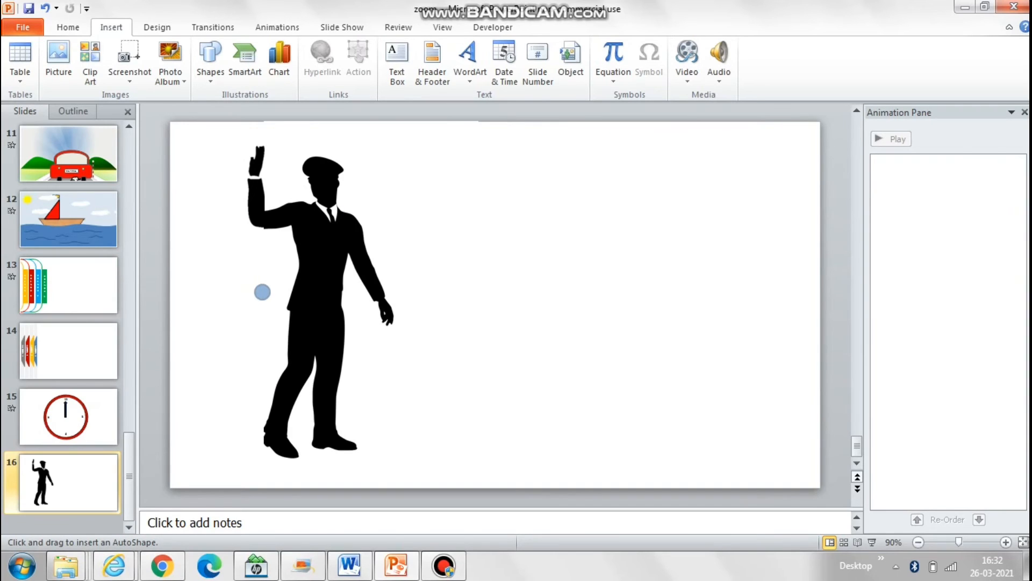
left_click(262, 292)
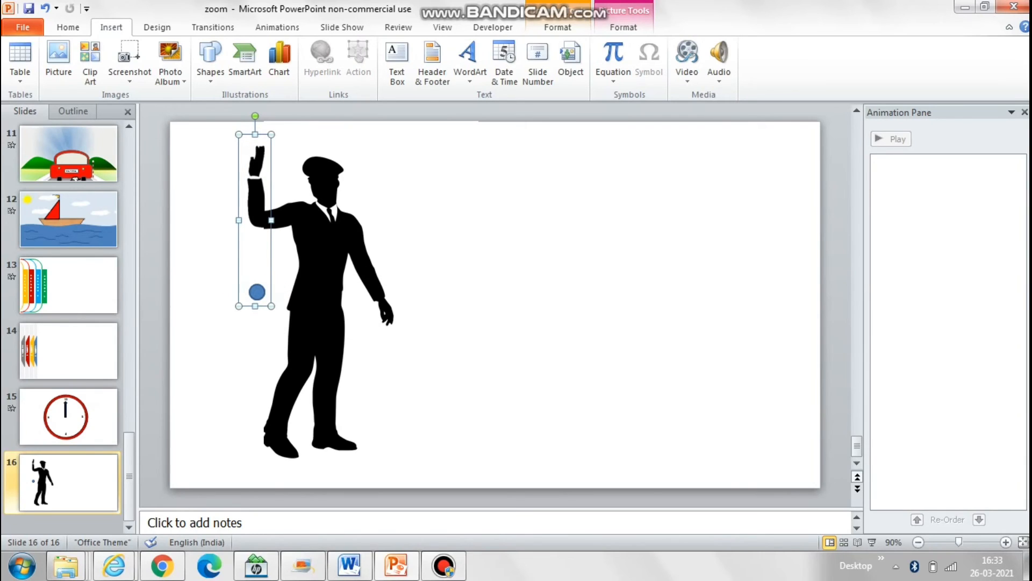
left_click(255, 291)
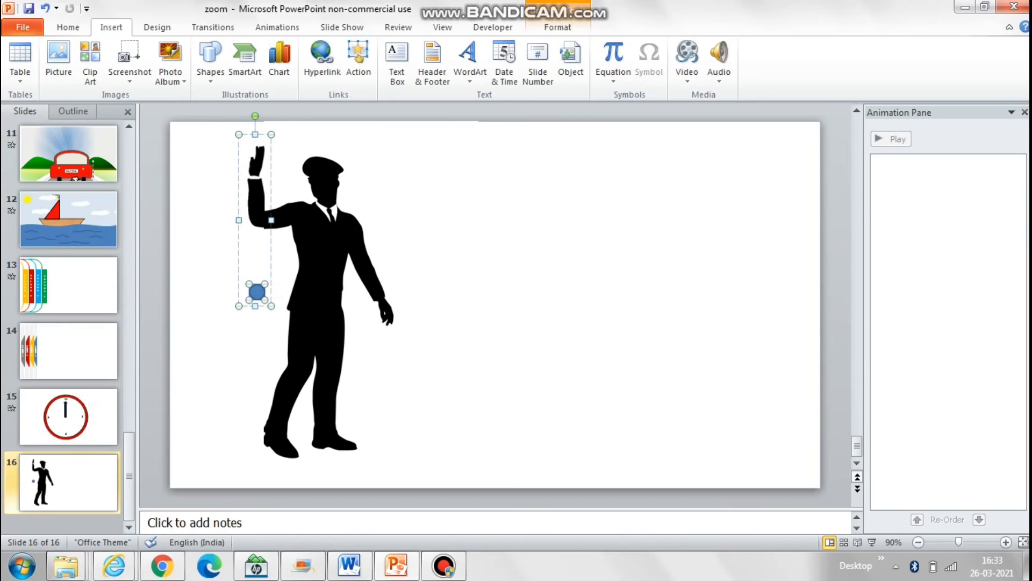
left_click(66, 27)
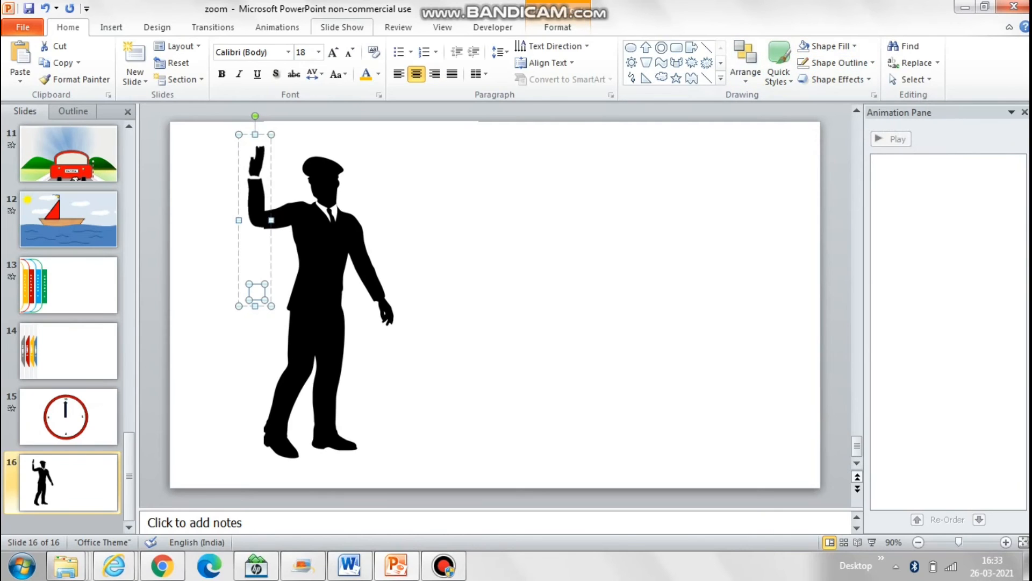
Apply a Spin emphasis animation to the arm group and bring up its effect options.
left_click(690, 62)
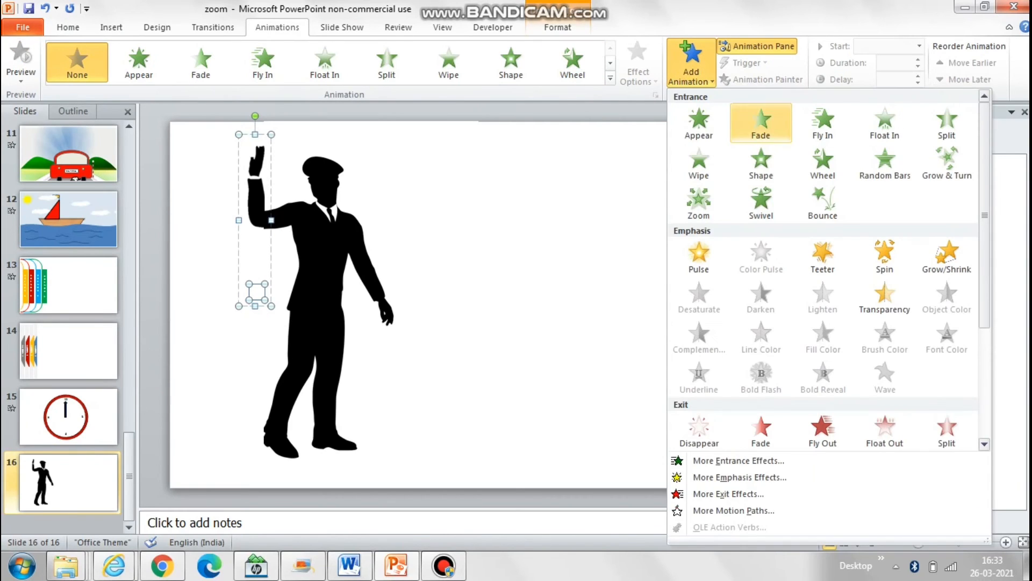
left_click(884, 257)
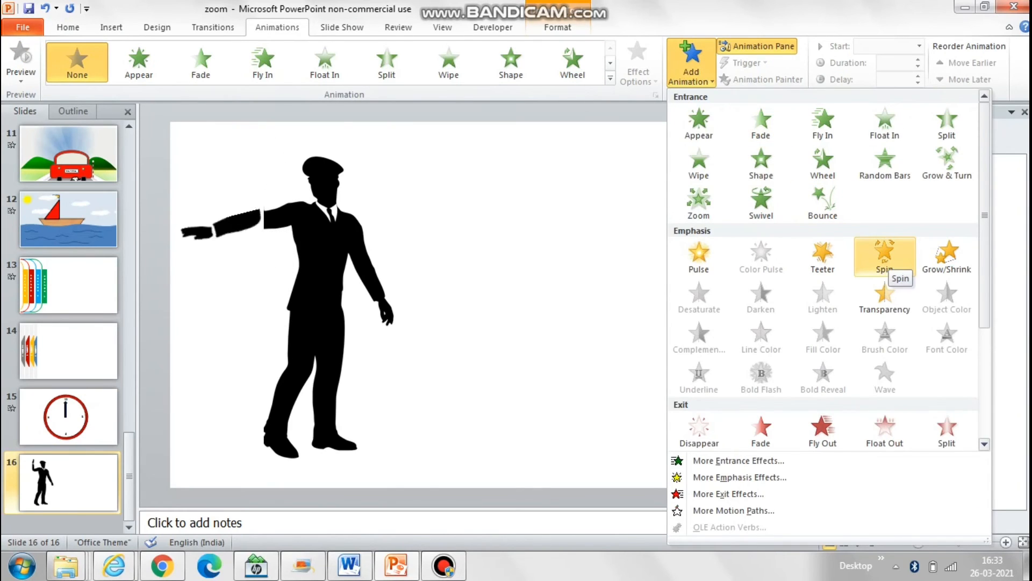
left_click(884, 256)
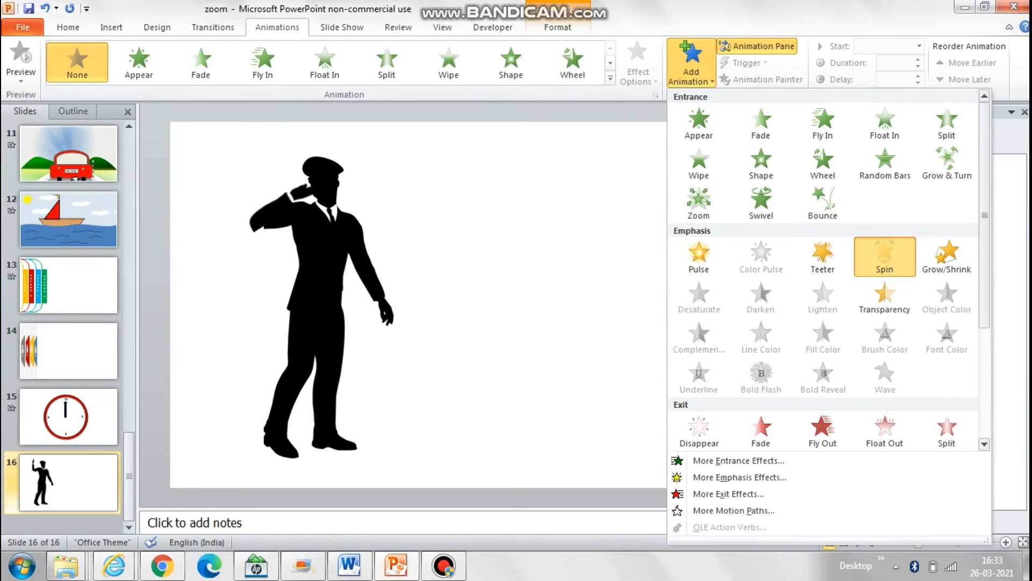
left_click(884, 256)
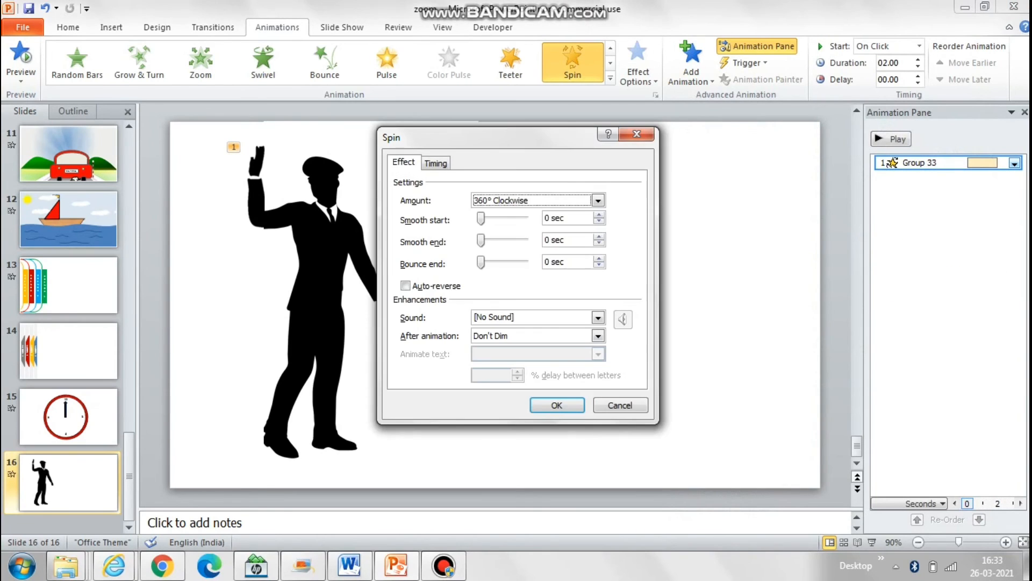
Set the spin to 10° clockwise with auto-reverse and repeat, at a 0.75-second duration.
left_click(405, 285)
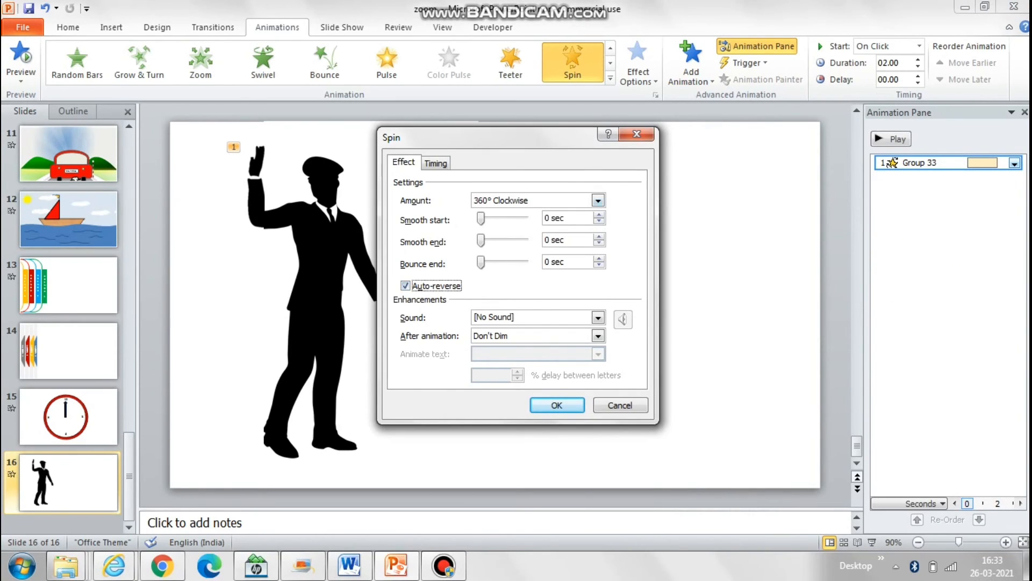
left_click(597, 200)
type("1")
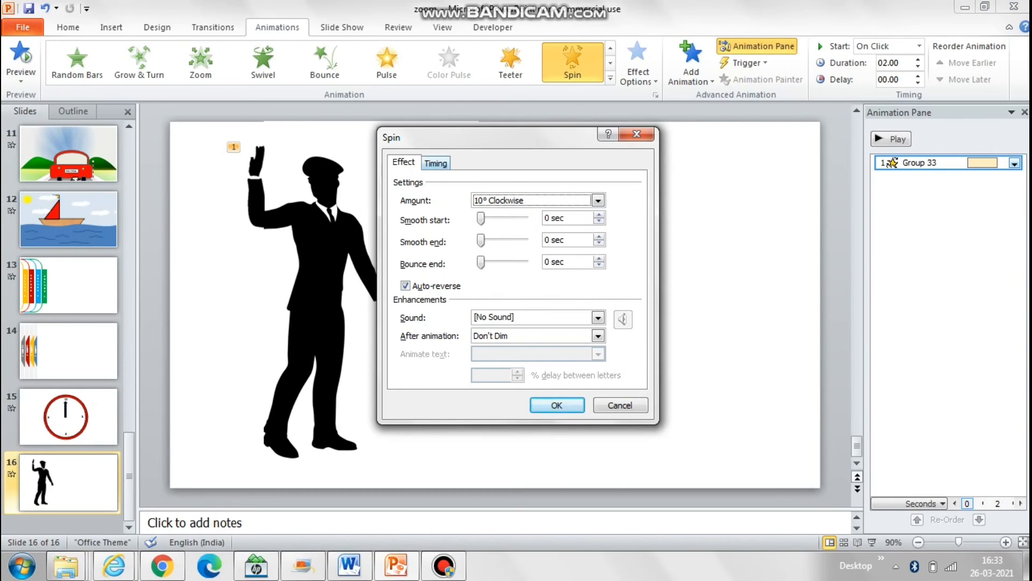
left_click(436, 163)
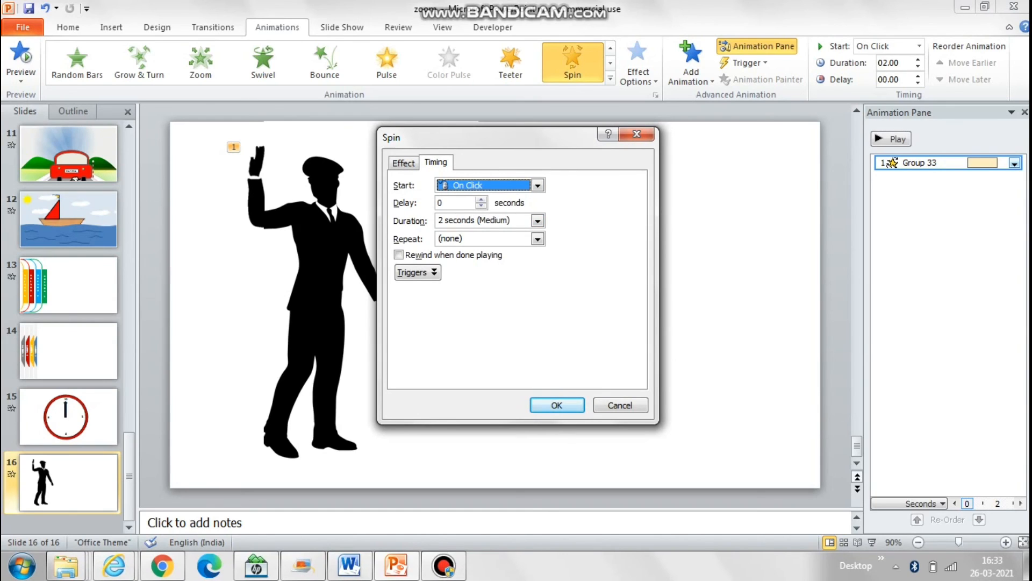
left_click(537, 219)
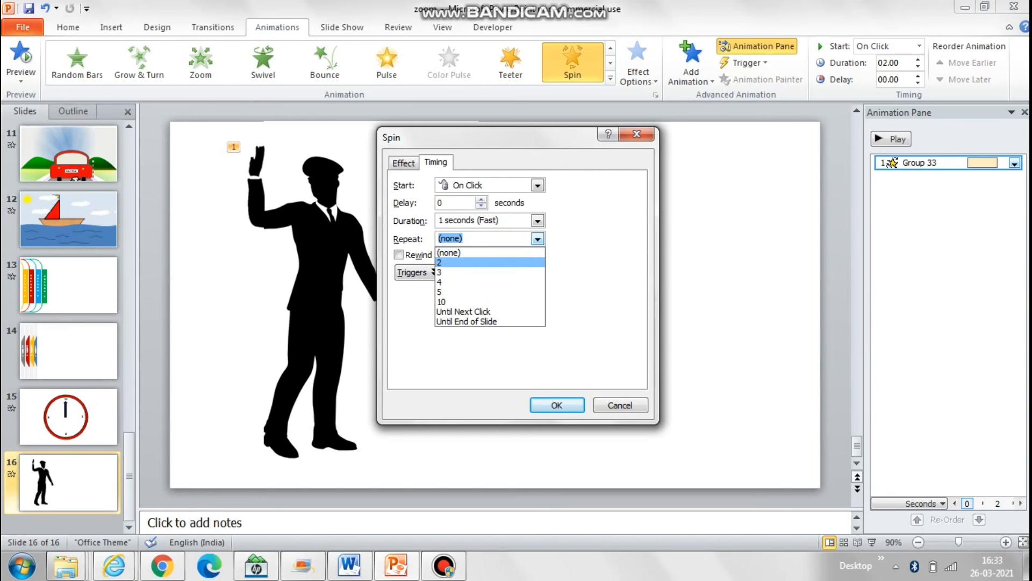
left_click(556, 405)
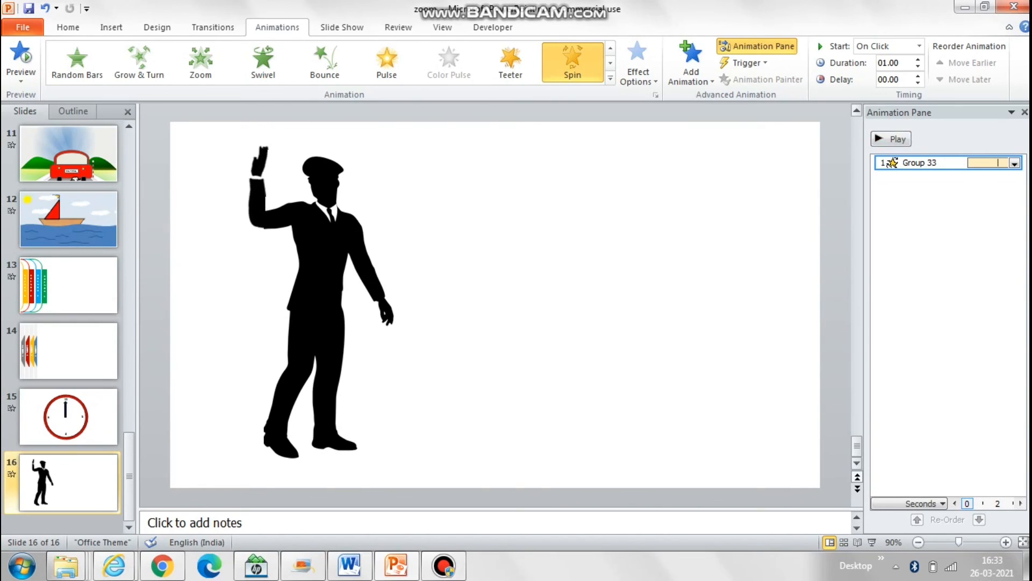
left_click(917, 66)
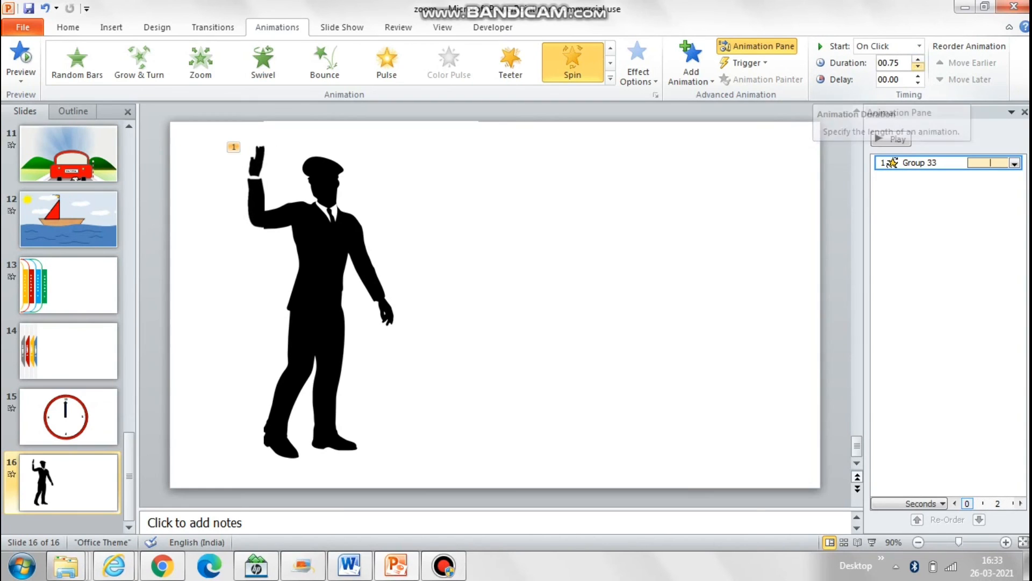